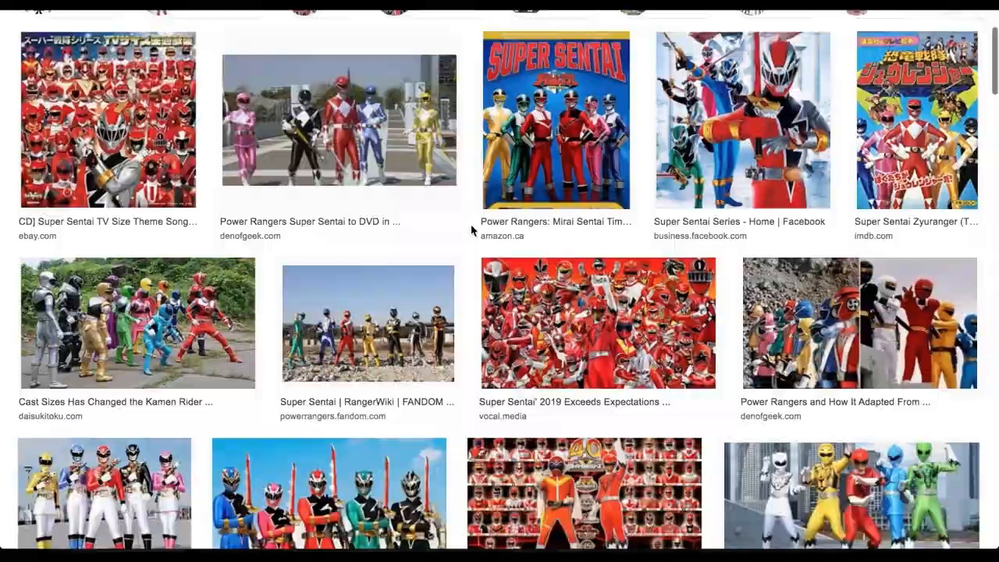
# Paint Trooper X's solid dark-purple pointing-pose silhouette over the stick figure with the Pencil tool.
pyautogui.scroll(-3)
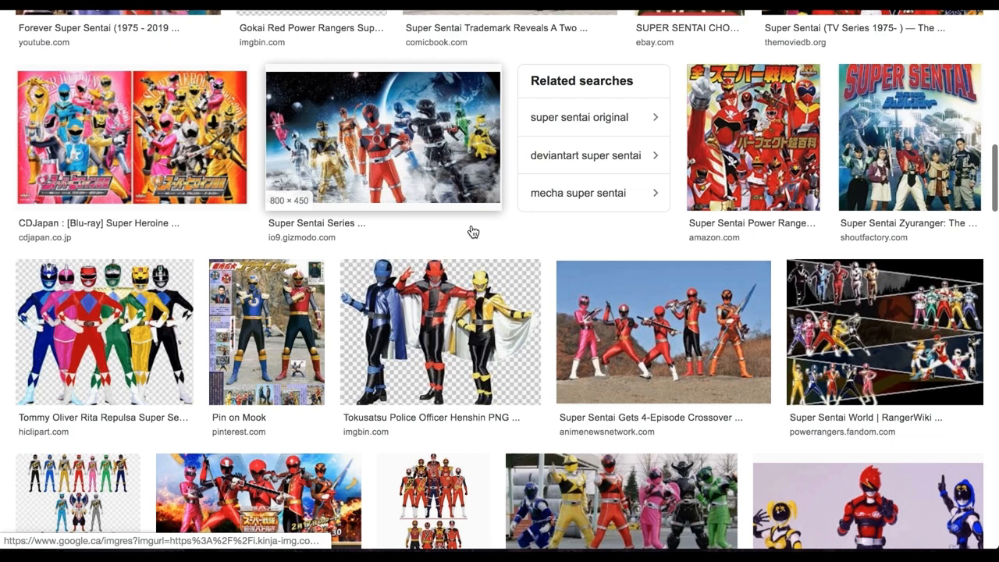
pyautogui.scroll(-3)
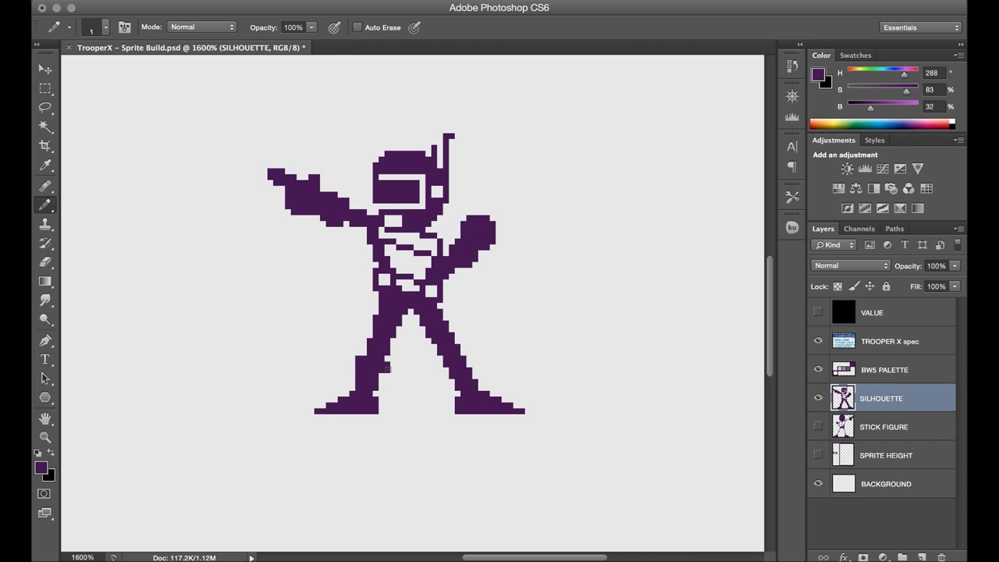
pyautogui.click(44, 263)
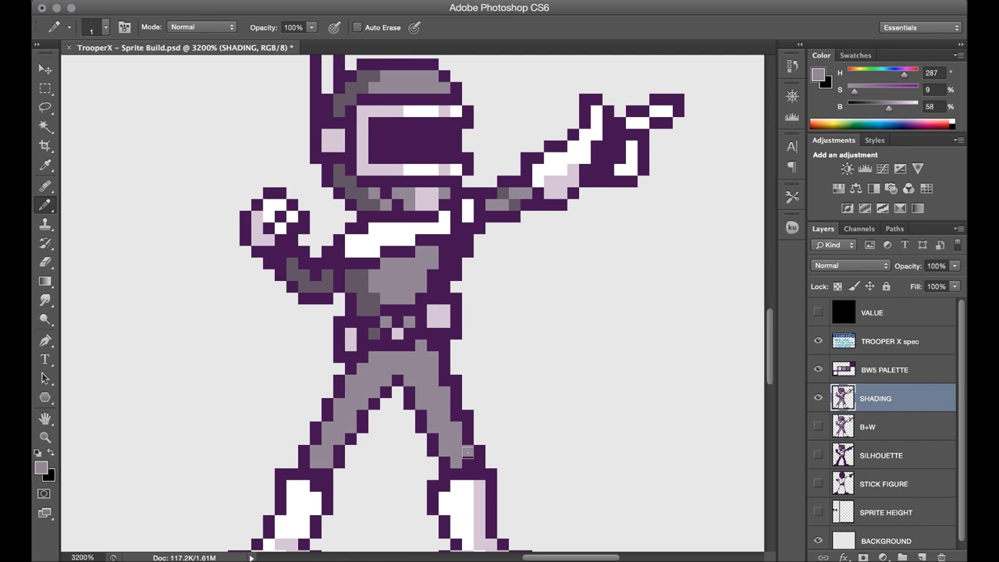
# Paint white and grey value tones over Trooper X's purple silhouette on the shading layers.
pyautogui.click(874, 398)
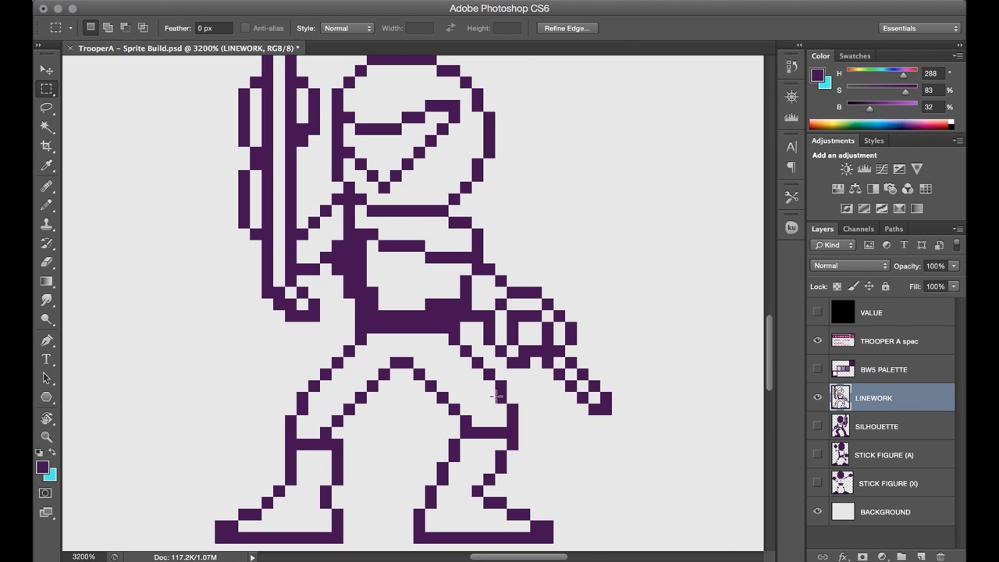
# Draw the sword-wielding Trooper A's purple outlines on the LINEWORK layer with the Pencil tool.
pyautogui.click(46, 262)
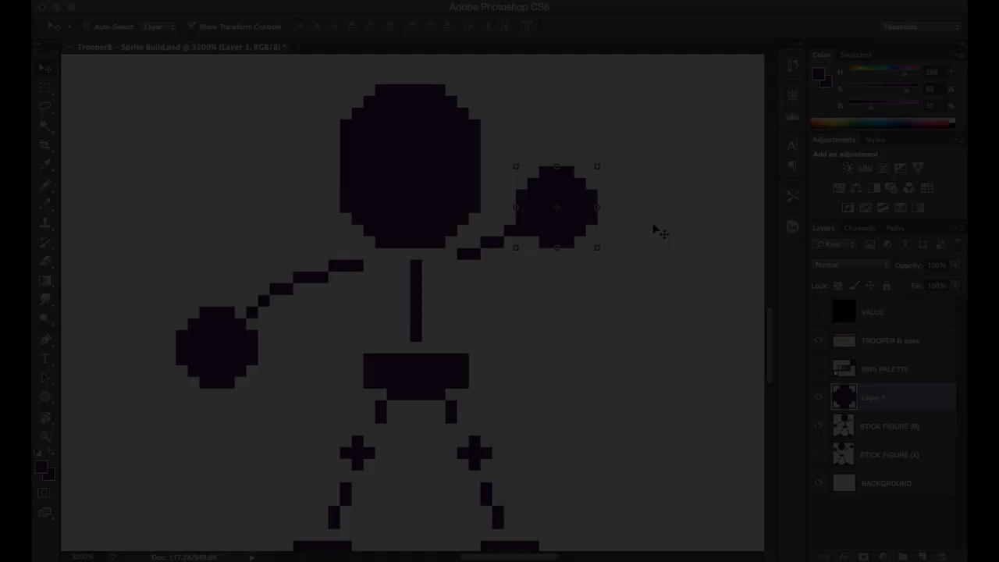
# Duplicate the stick figure as a SILHOUETTE layer and draw trooper B's outline and cord on the CORD layer.
pyautogui.click(889, 425)
pyautogui.write('SILHOU')
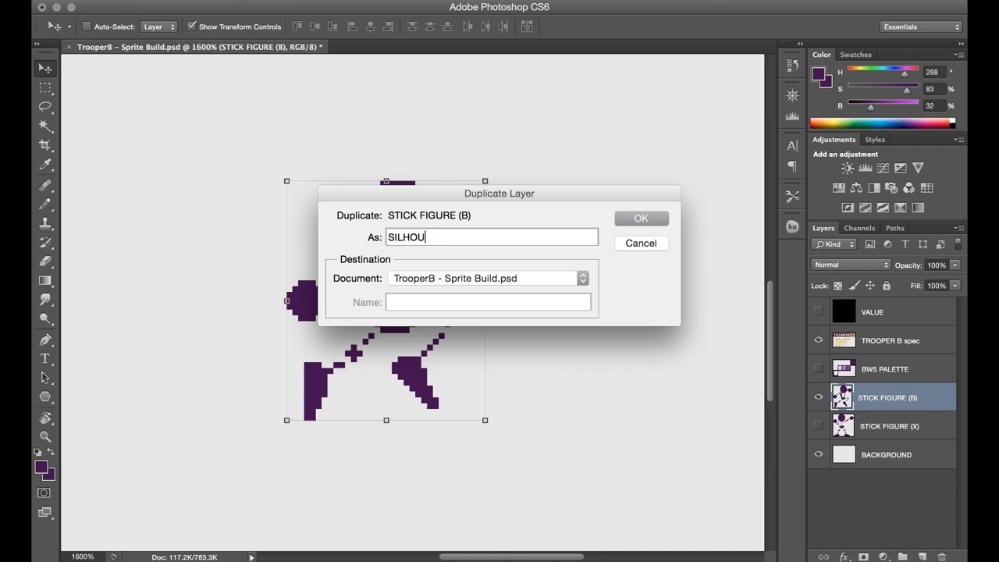
pyautogui.click(640, 219)
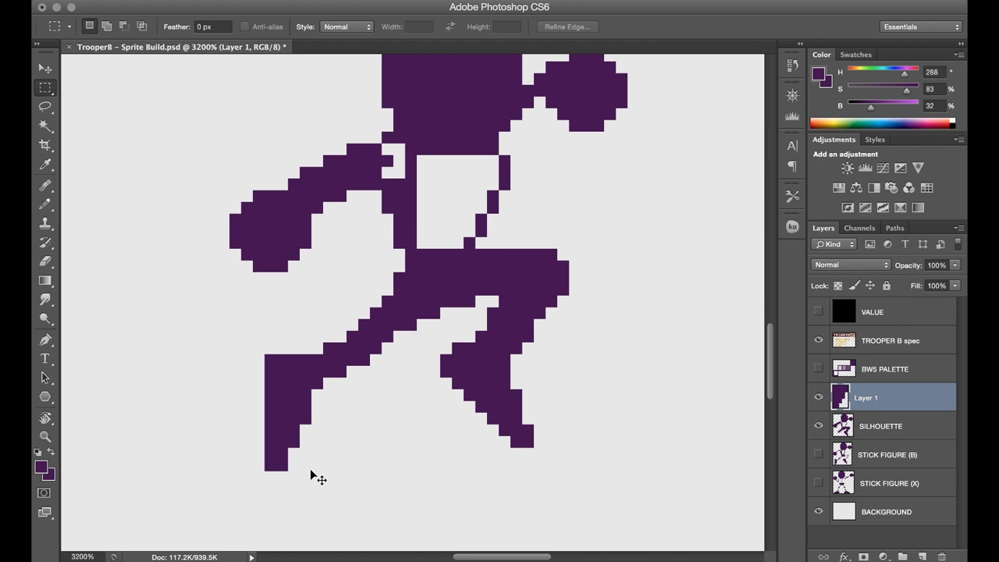
pyautogui.click(880, 398)
pyautogui.write('CORD')
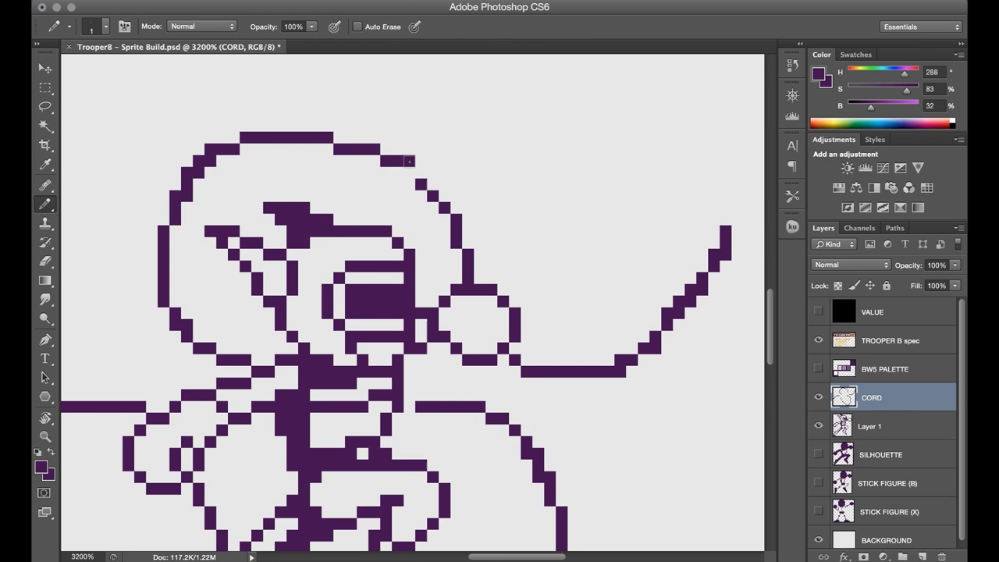
pyautogui.click(43, 262)
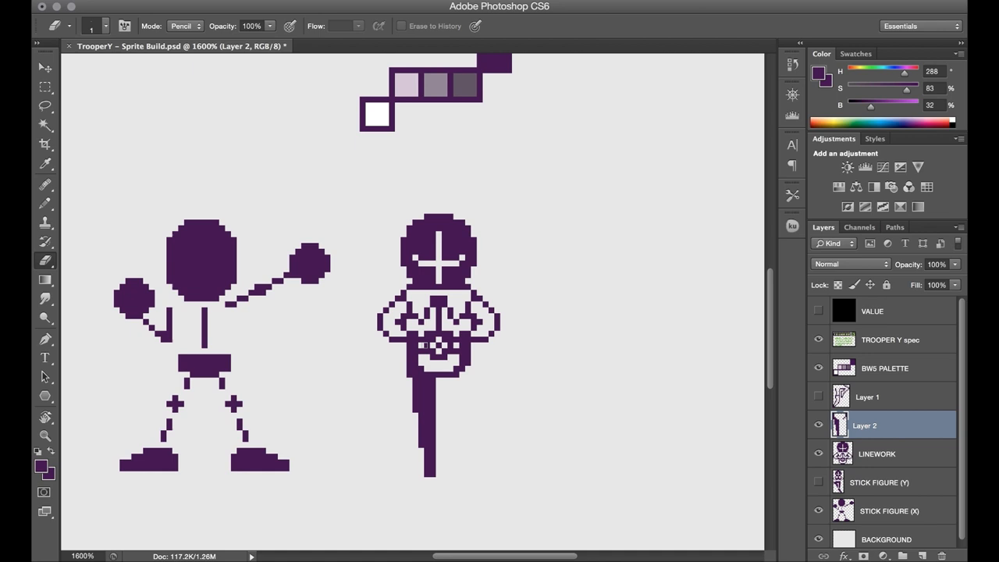
# Trace the Y trooper's silhouette into a clean purple outline on the LINEWORK layer.
pyautogui.click(867, 424)
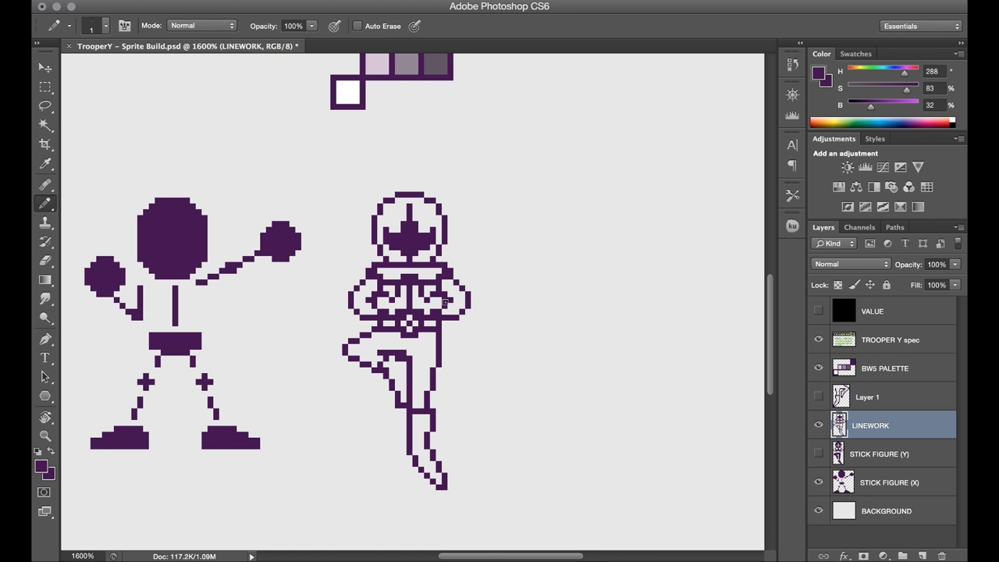
pyautogui.click(43, 259)
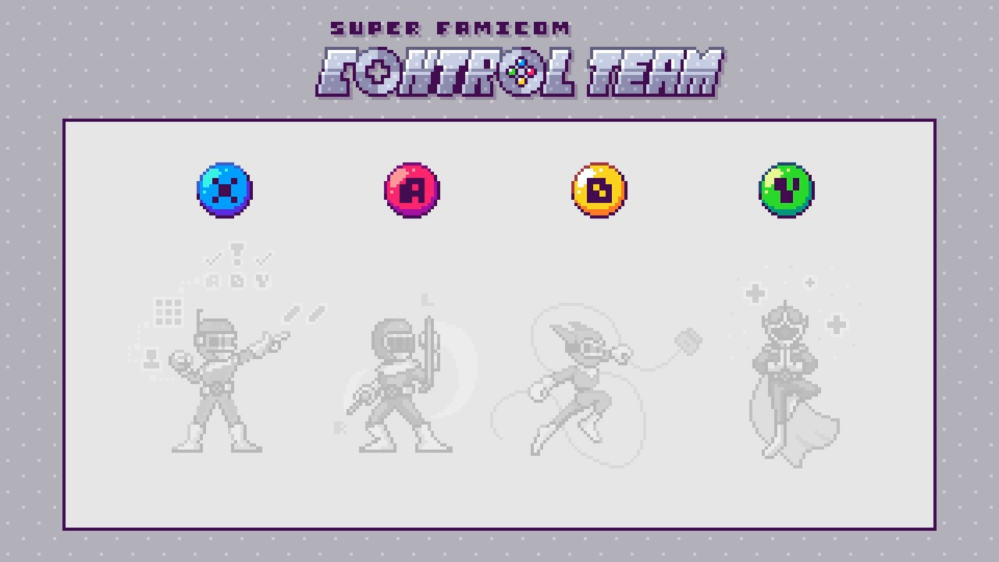
# Advance to the lineup showing all four faded troopers under coloured X, A, B and Y buttons.
pyautogui.click(409, 190)
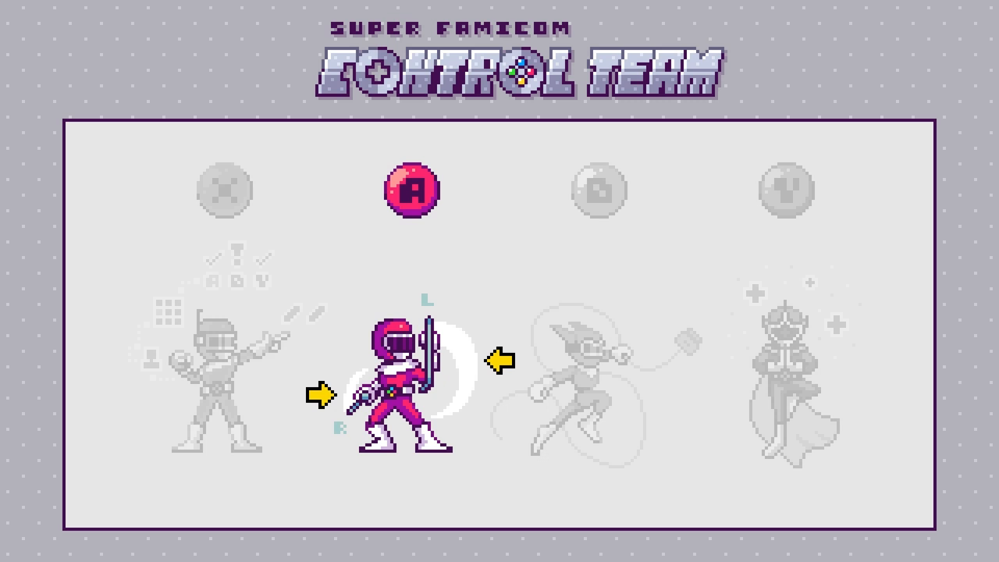
# Advance to the card spotlighting the pink A trooper with its button lit.
pyautogui.click(599, 191)
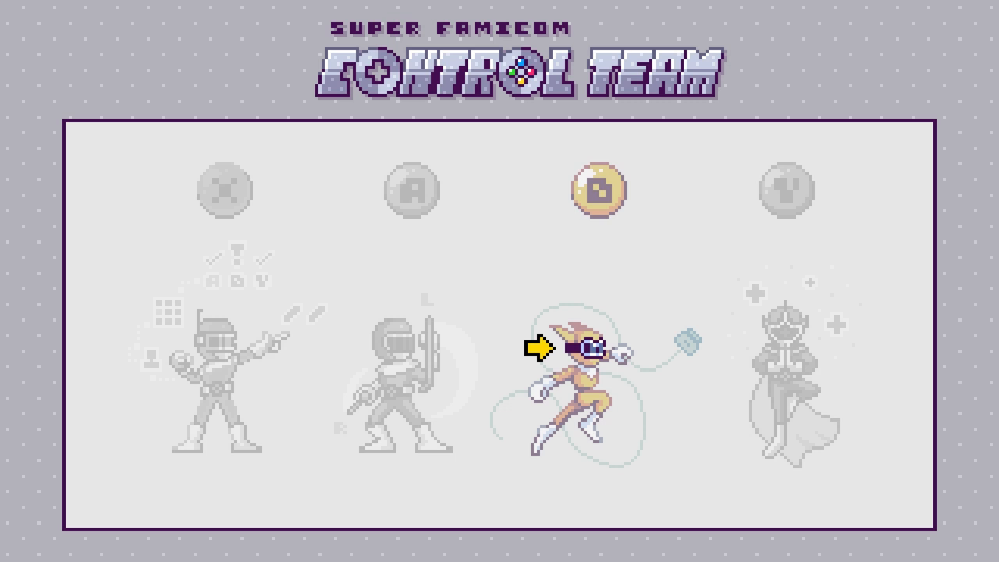
# Advance to the card spotlighting the yellow B trooper with its swirling cord and lit badge.
pyautogui.click(599, 191)
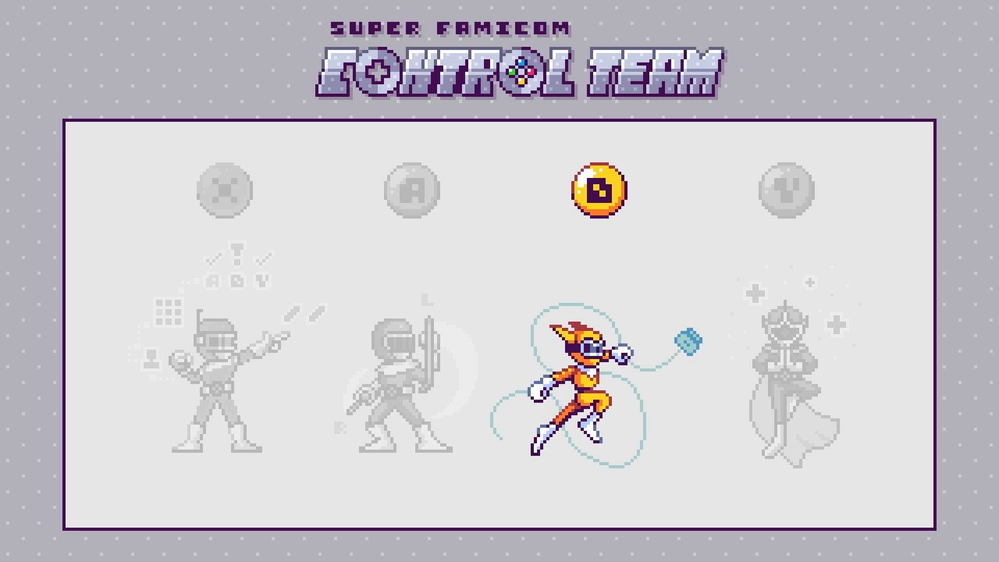